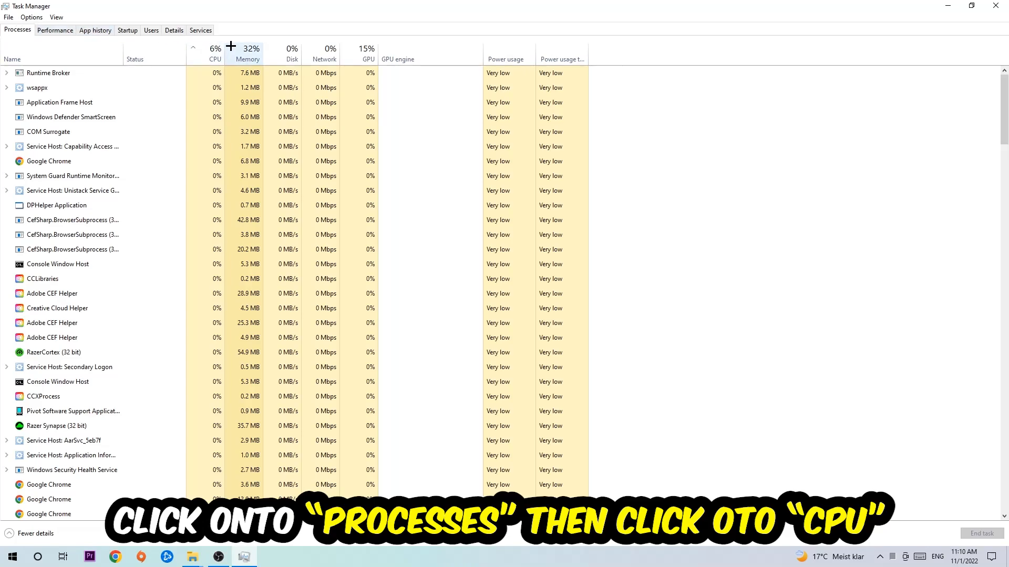
# Sort the Task Manager process list by CPU usage before closing it.
pyautogui.click(208, 53)
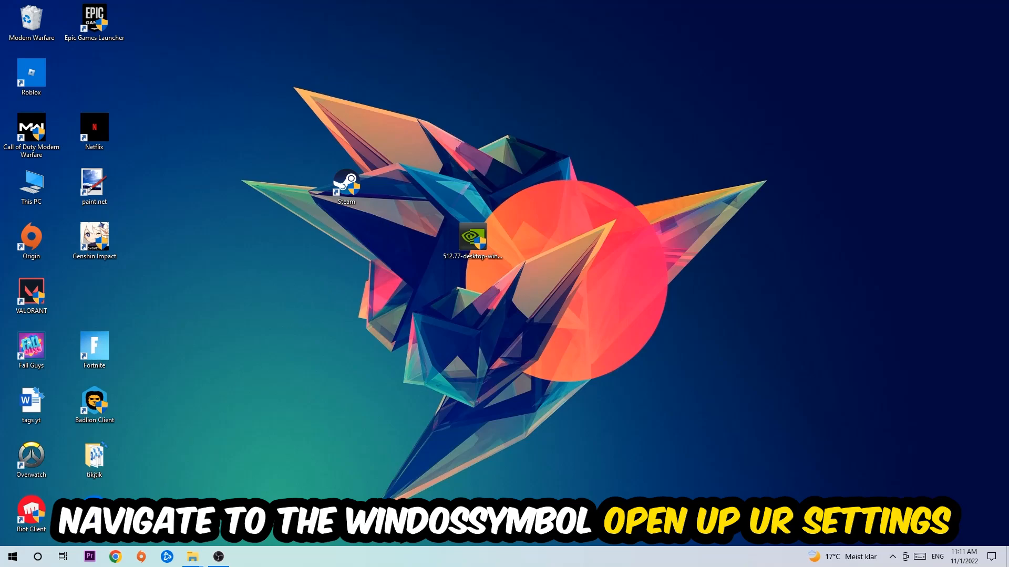
# Reach the Gaming section of Windows Settings showing Xbox Game Bar switched off.
pyautogui.click(13, 557)
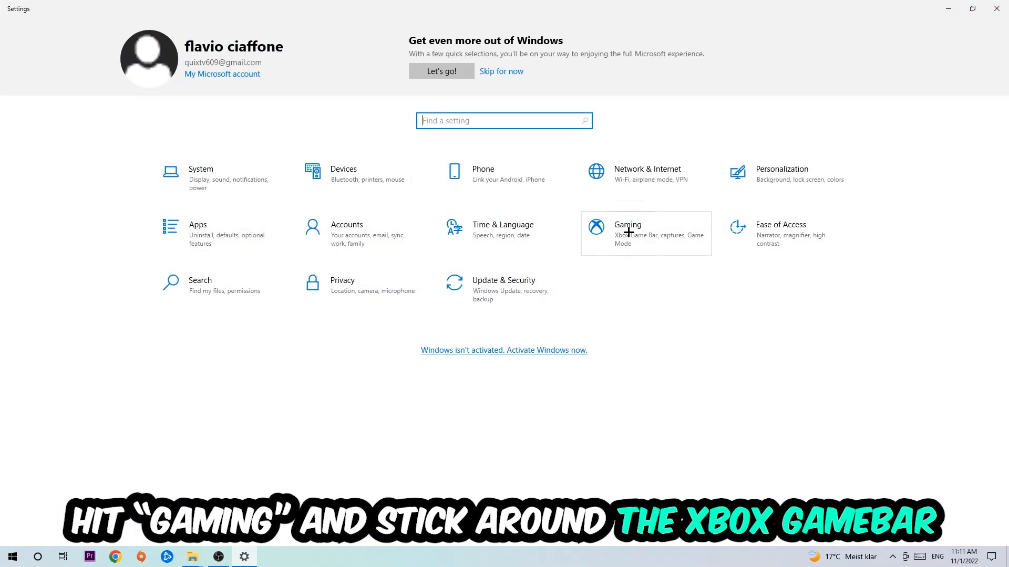
pyautogui.click(627, 230)
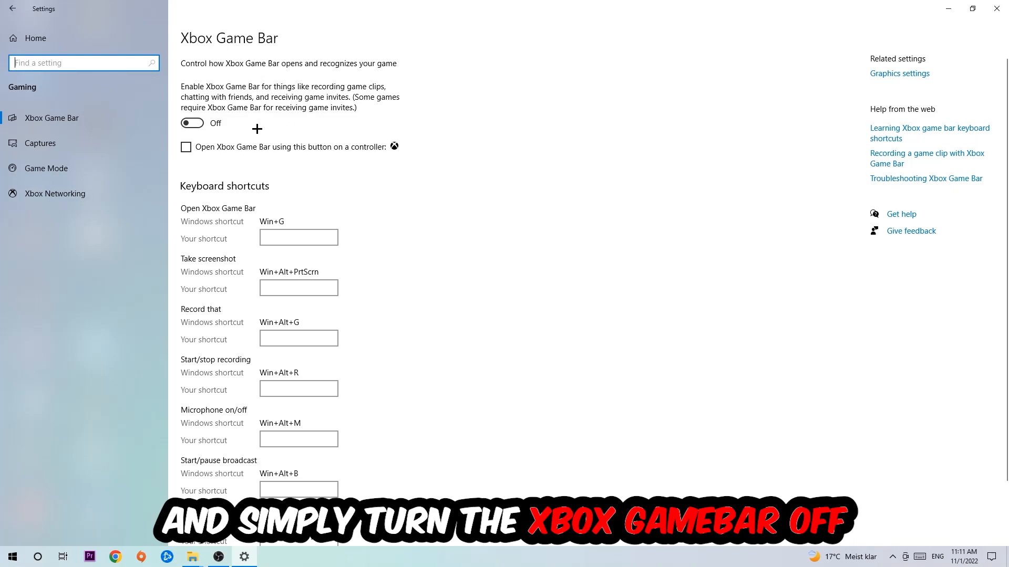
# Check Captures has background recording off, then view Game Mode still on.
pyautogui.click(39, 143)
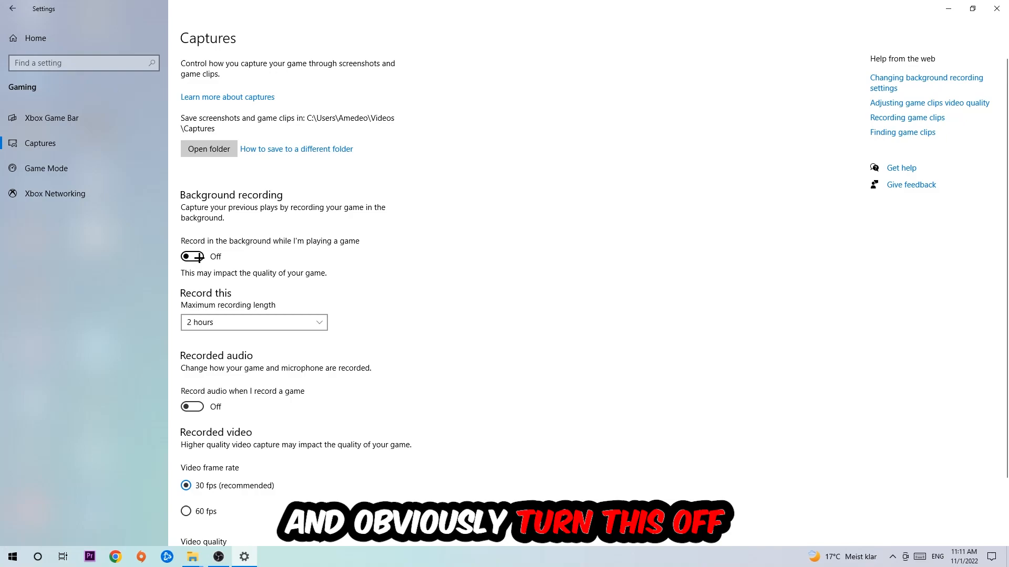
pyautogui.click(47, 168)
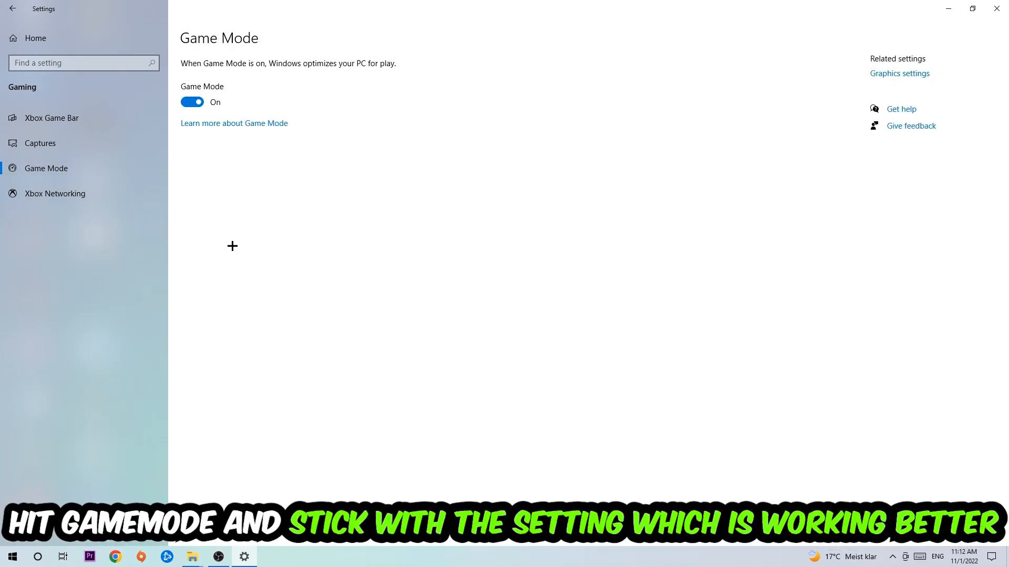
pyautogui.moveTo(237, 196)
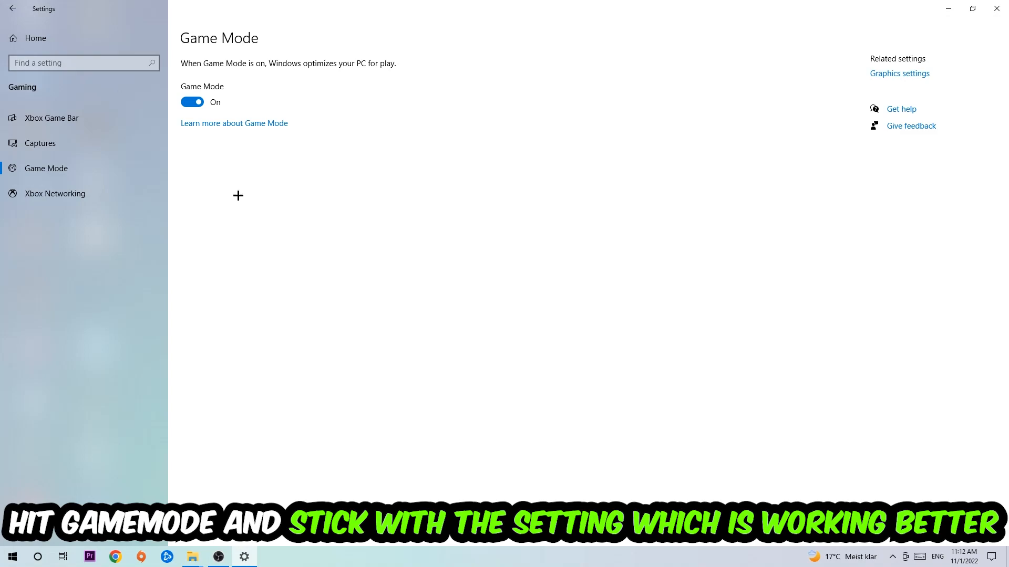
pyautogui.moveTo(217, 176)
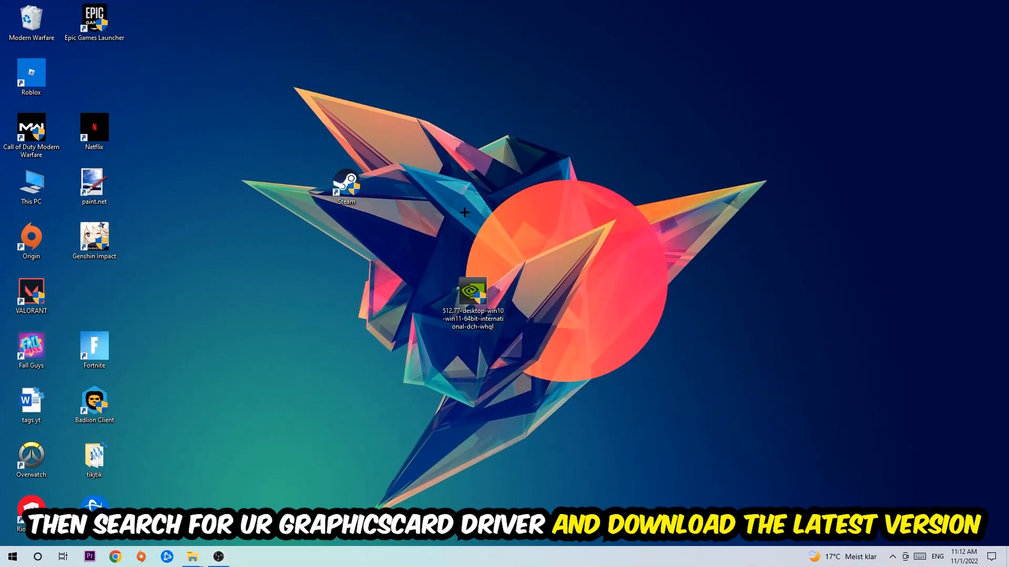
pyautogui.moveTo(462, 199)
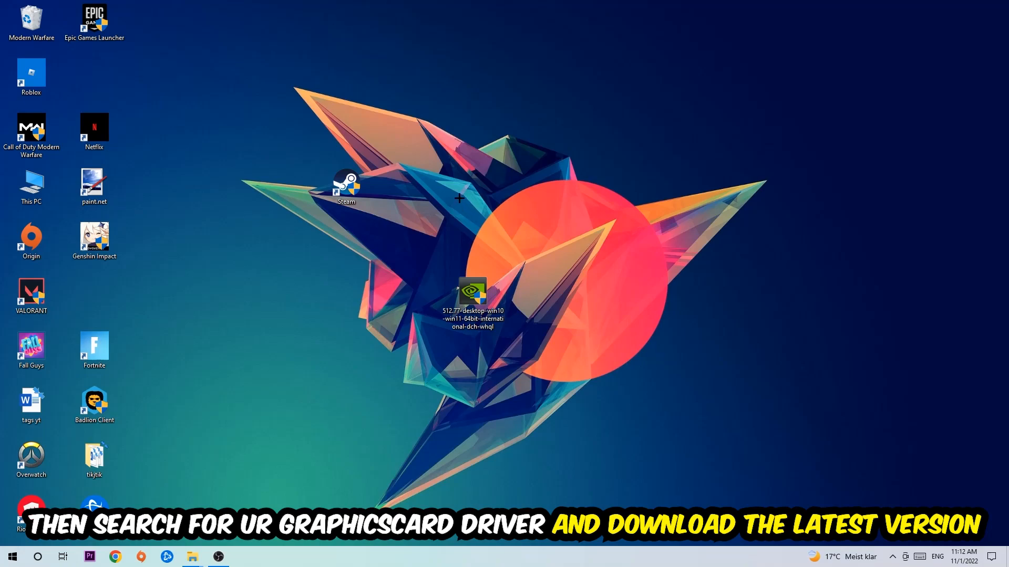
pyautogui.moveTo(397, 204)
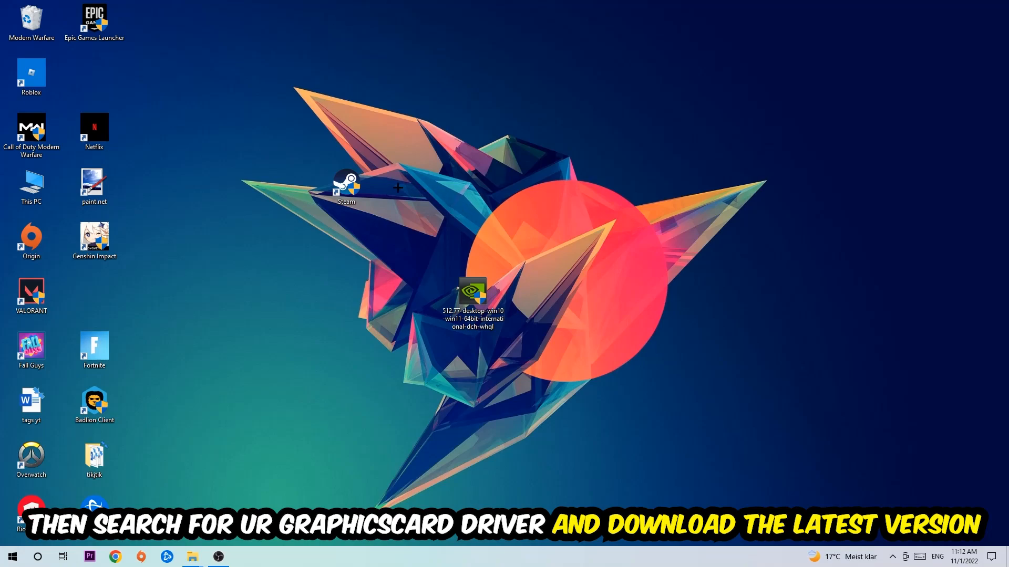